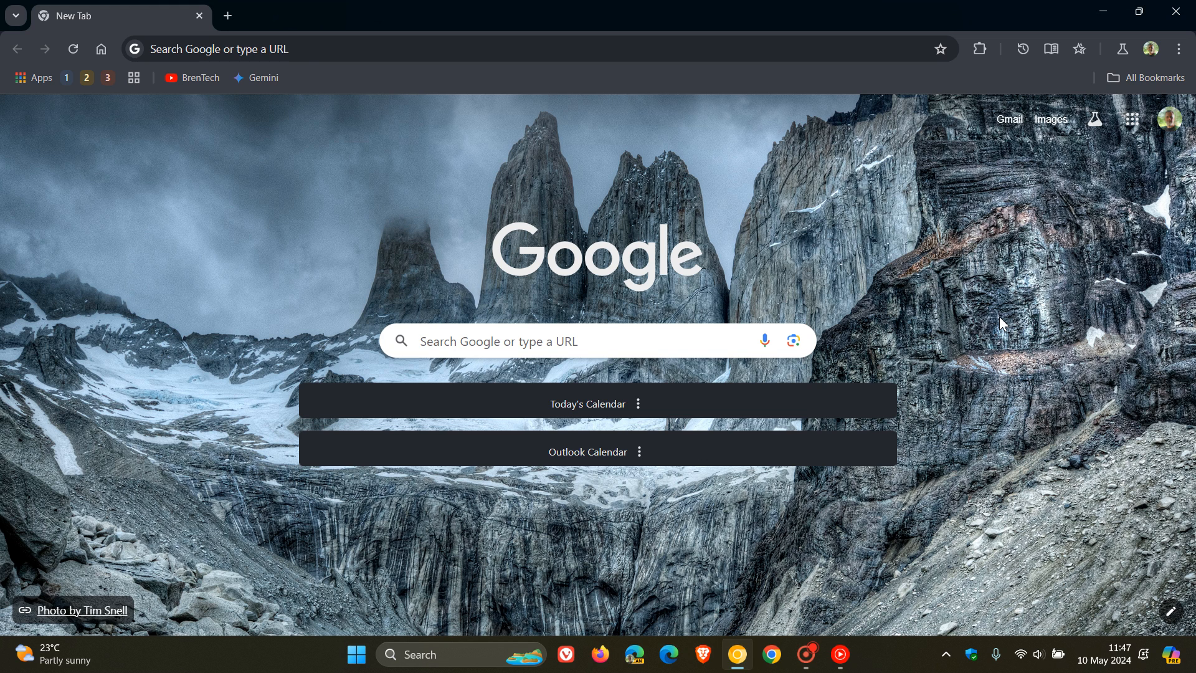
pyautogui.moveTo(979, 303)
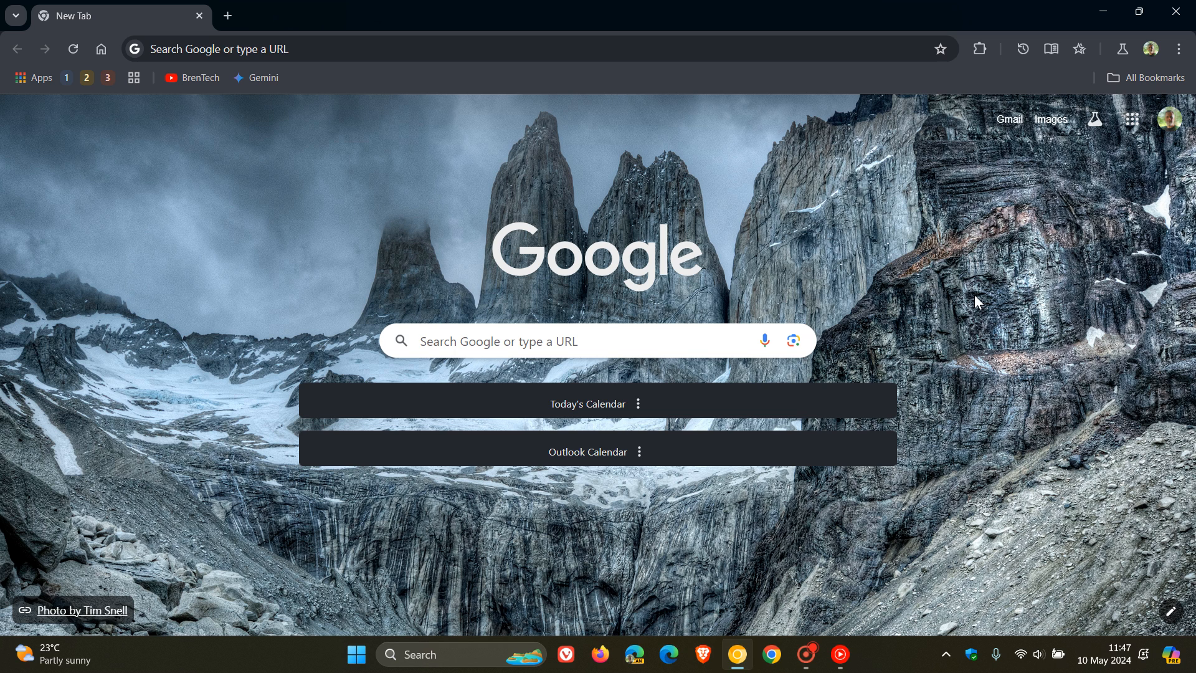
pyautogui.moveTo(86, 77)
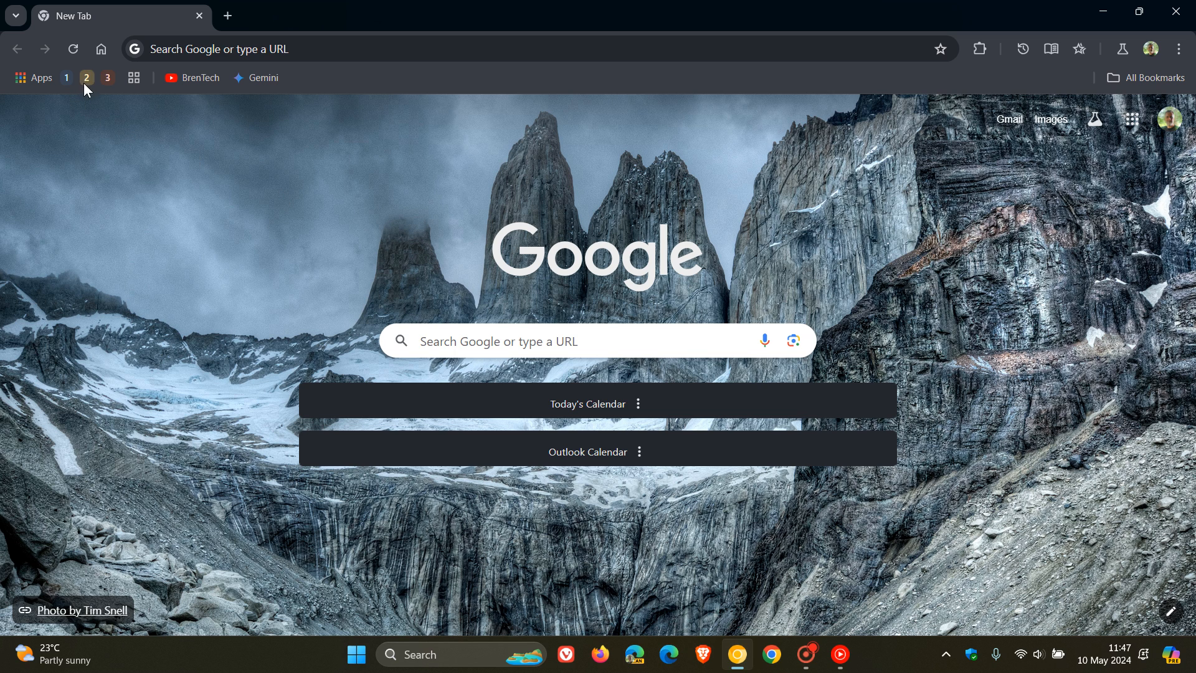
pyautogui.moveTo(139, 194)
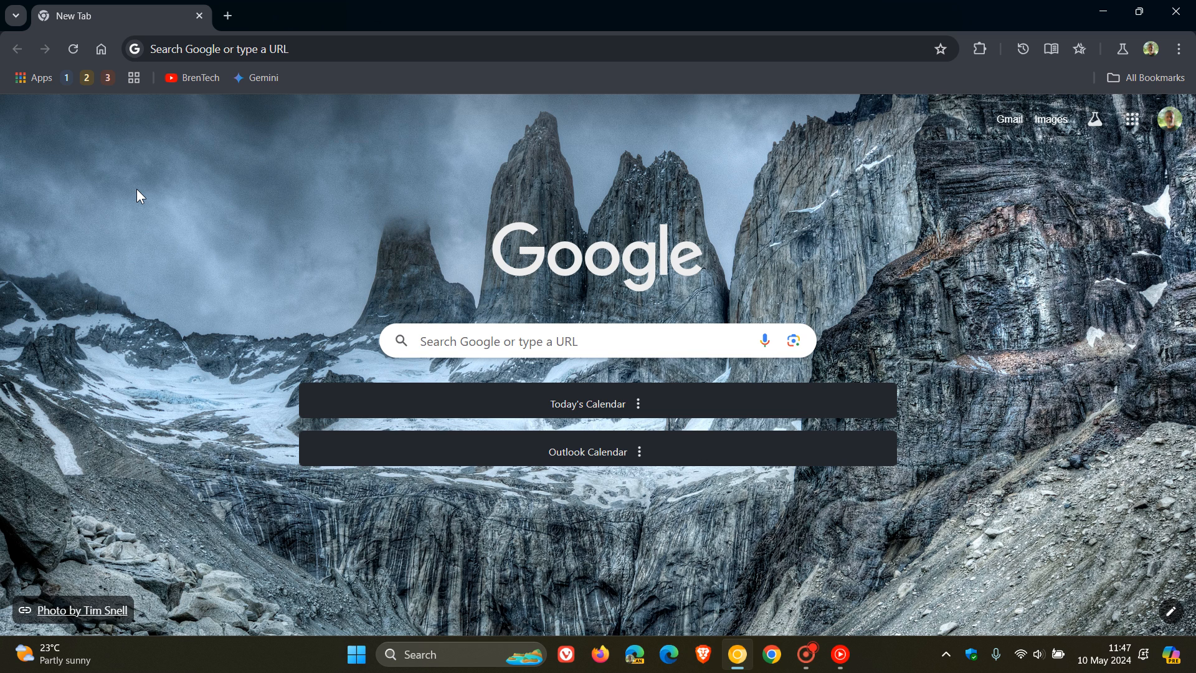
pyautogui.moveTo(134, 77)
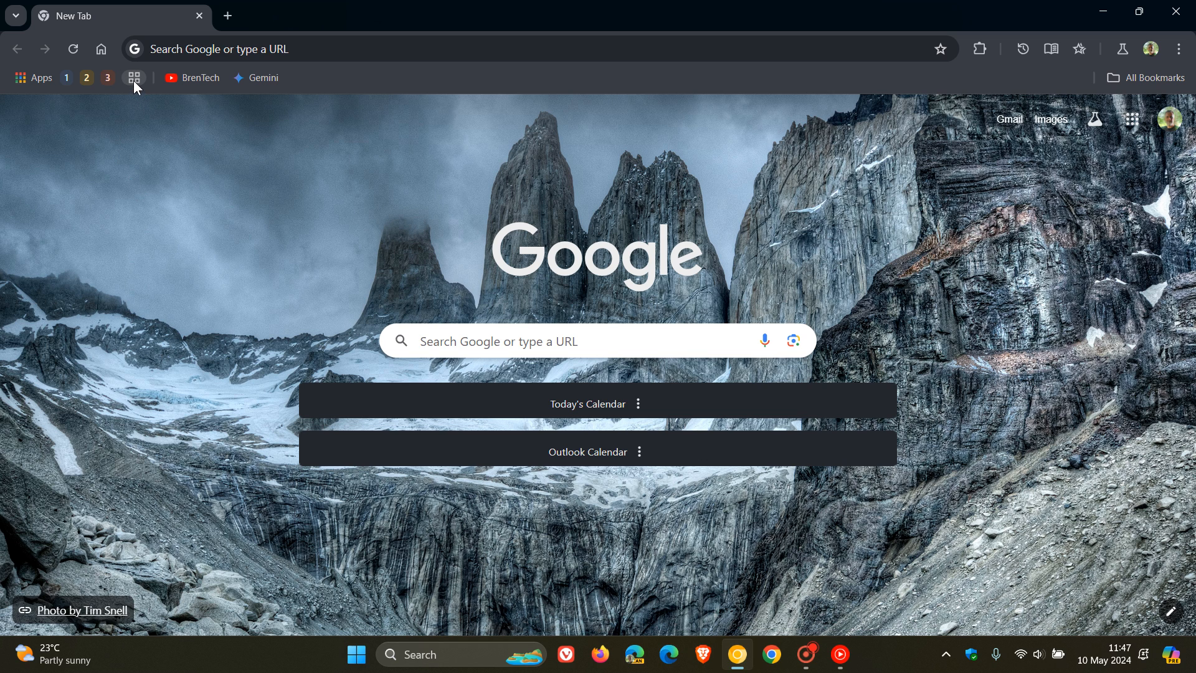
# Browse the saved tab groups list from the bookmarks bar on a new tab
pyautogui.click(133, 78)
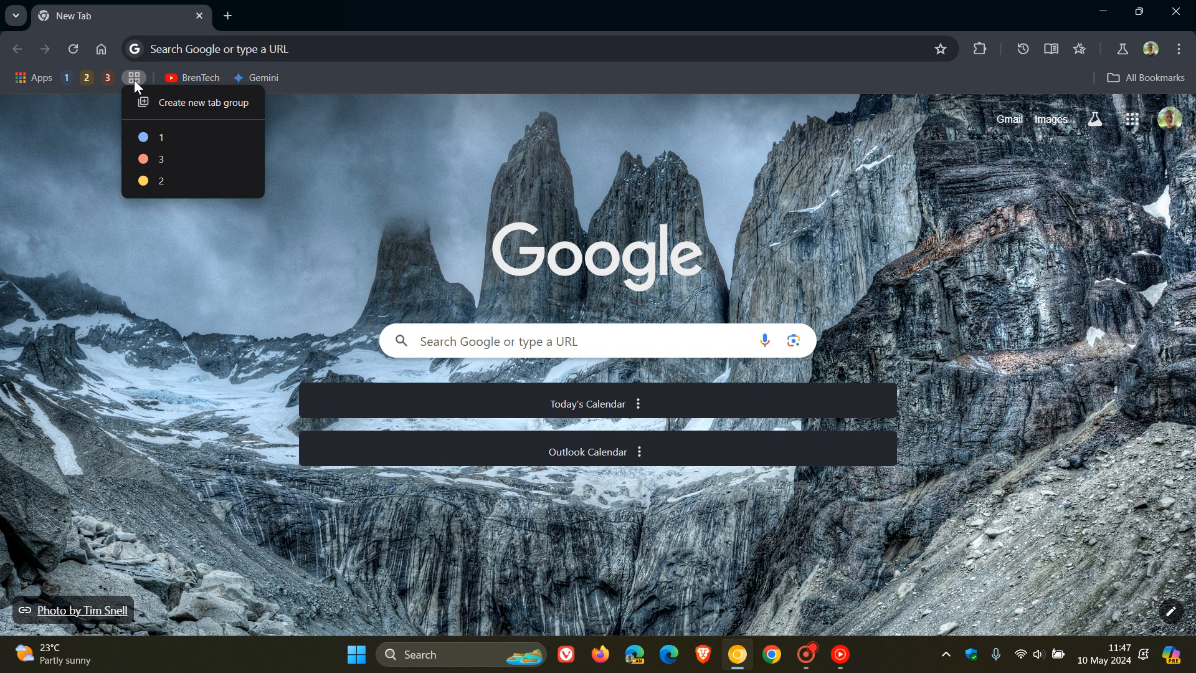
pyautogui.moveTo(204, 105)
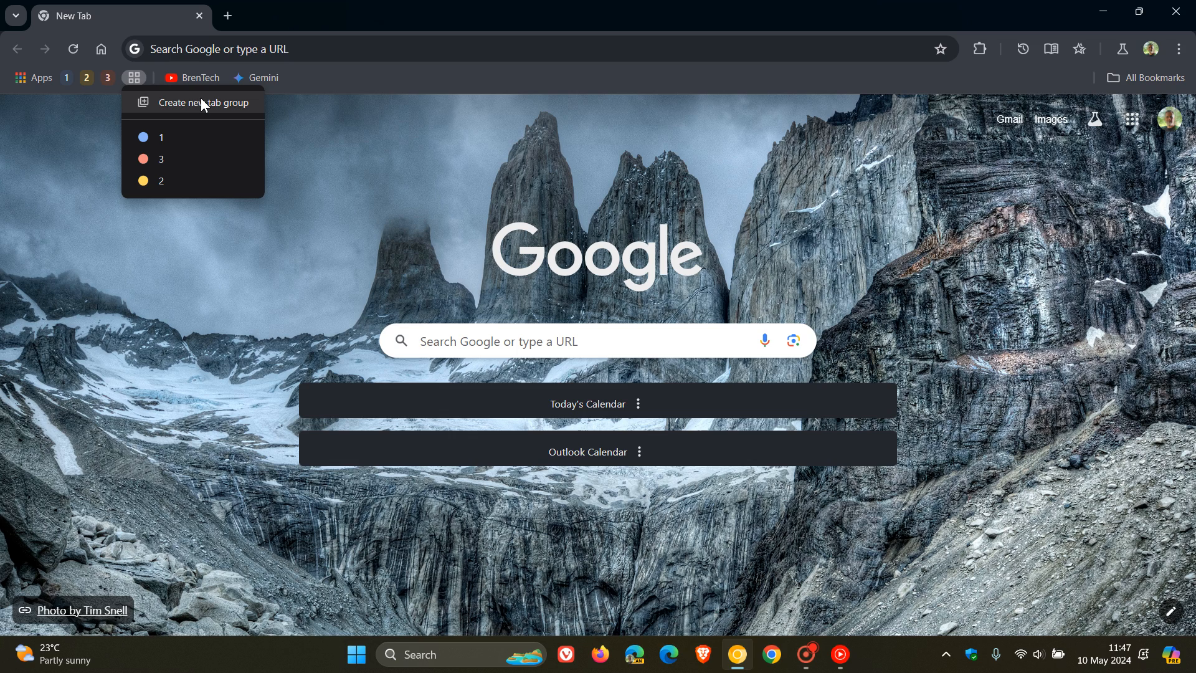
pyautogui.click(160, 137)
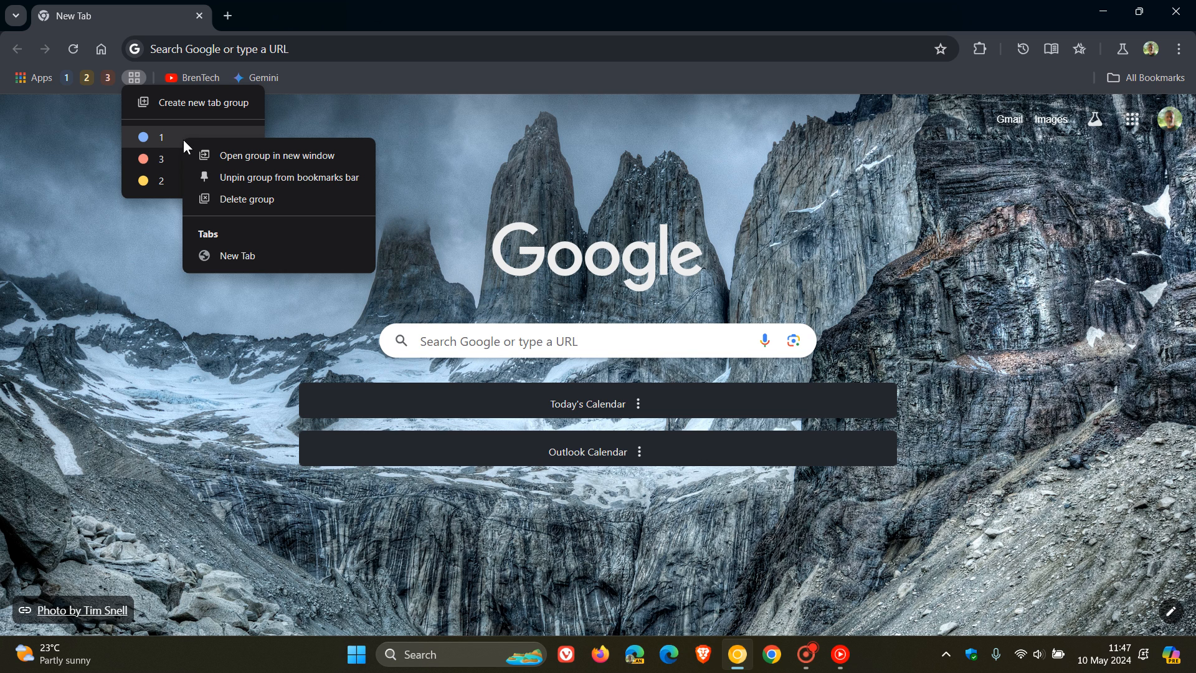
pyautogui.moveTo(276, 155)
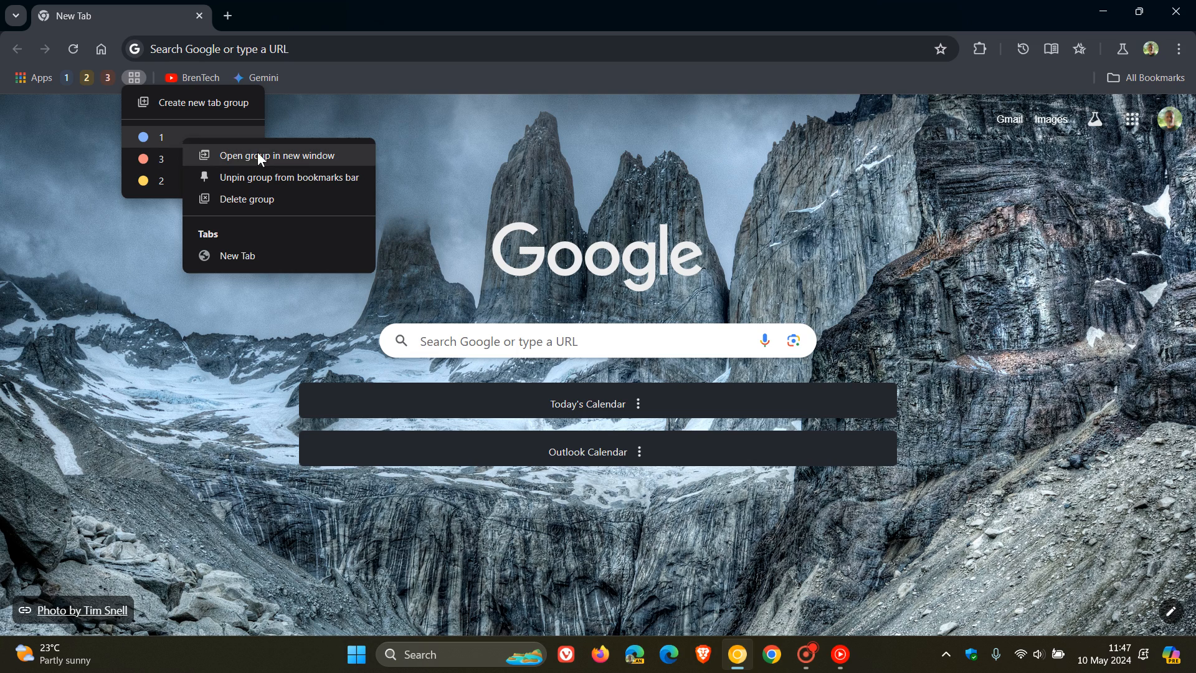
pyautogui.click(628, 183)
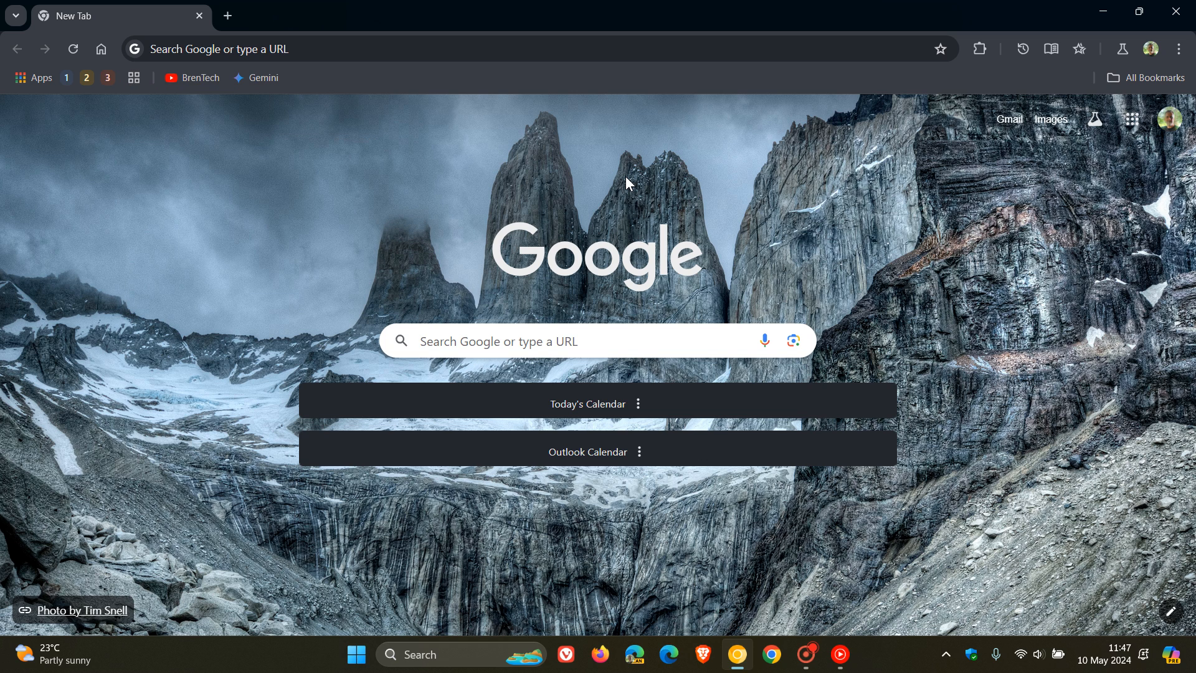
pyautogui.moveTo(519, 206)
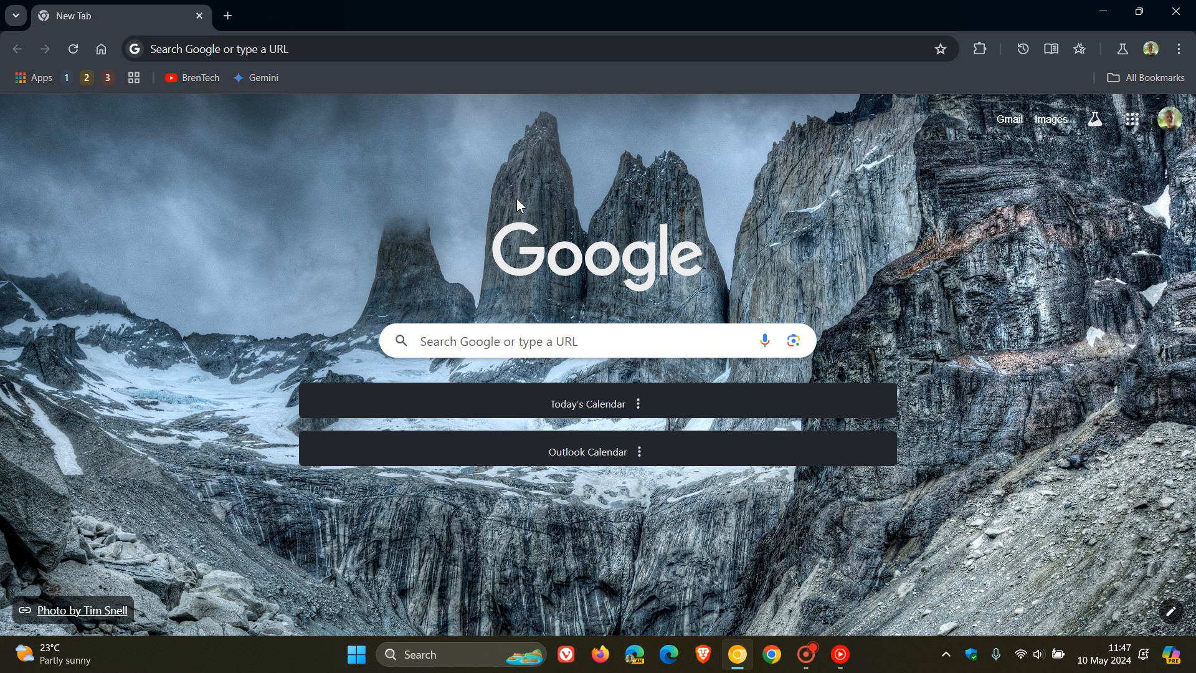
pyautogui.moveTo(134, 78)
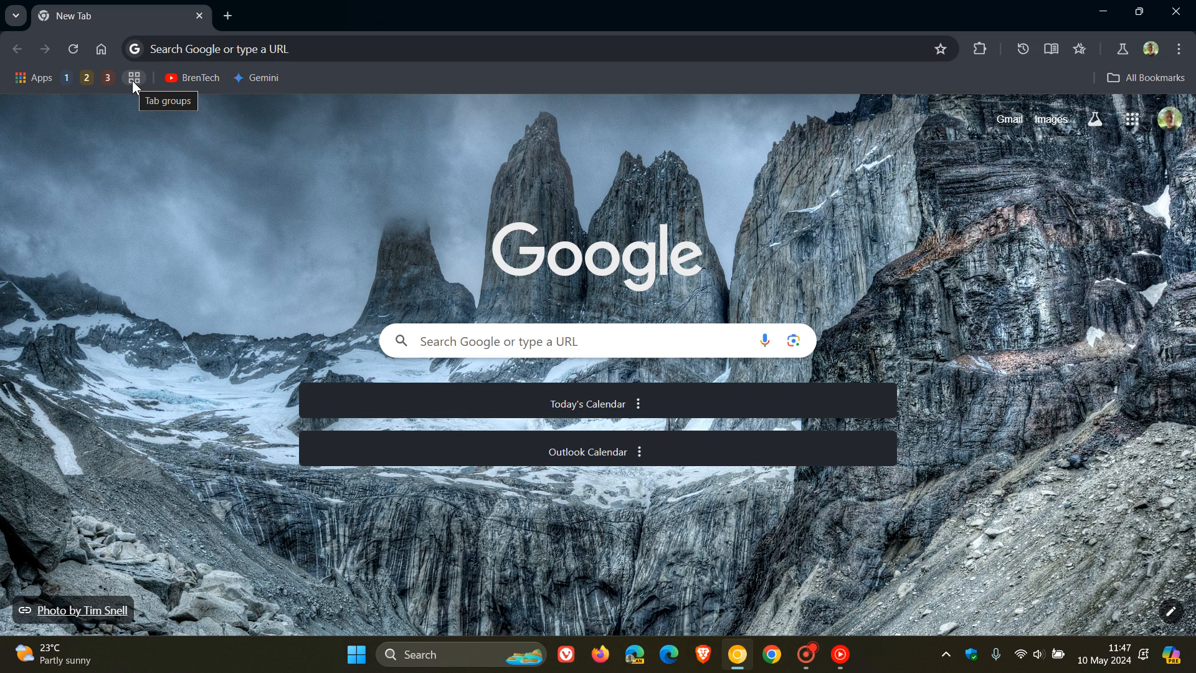
# Create a new tab group from the saved groups list, then close its tab
pyautogui.click(133, 77)
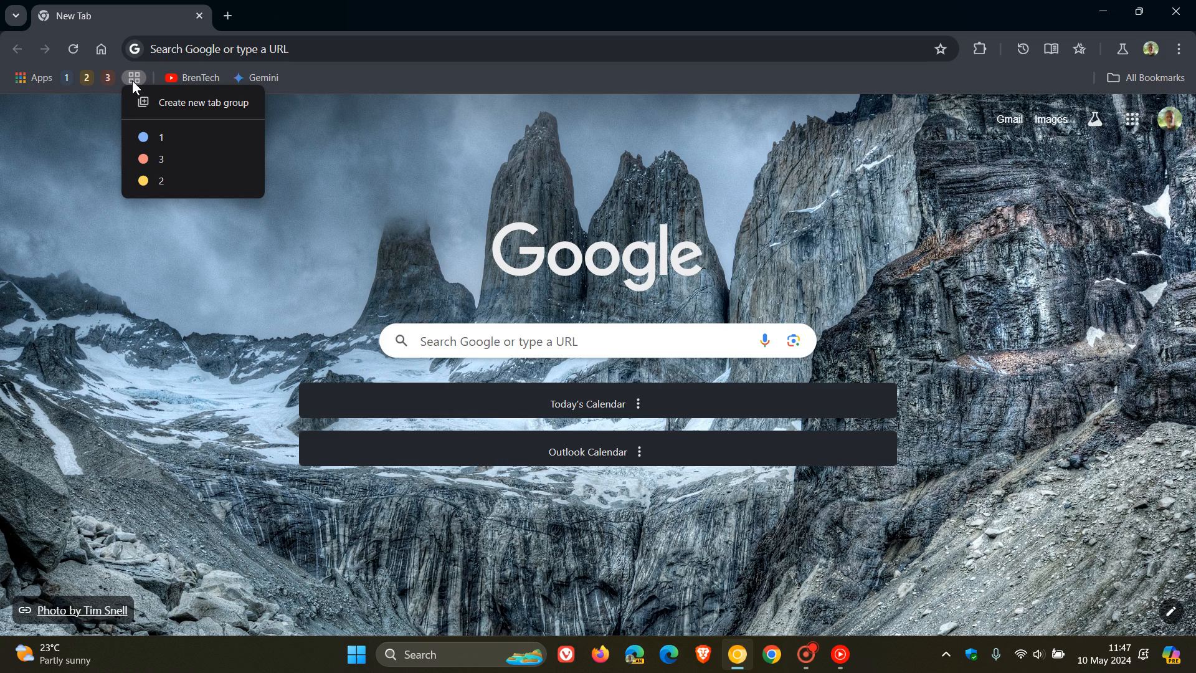
pyautogui.moveTo(172, 105)
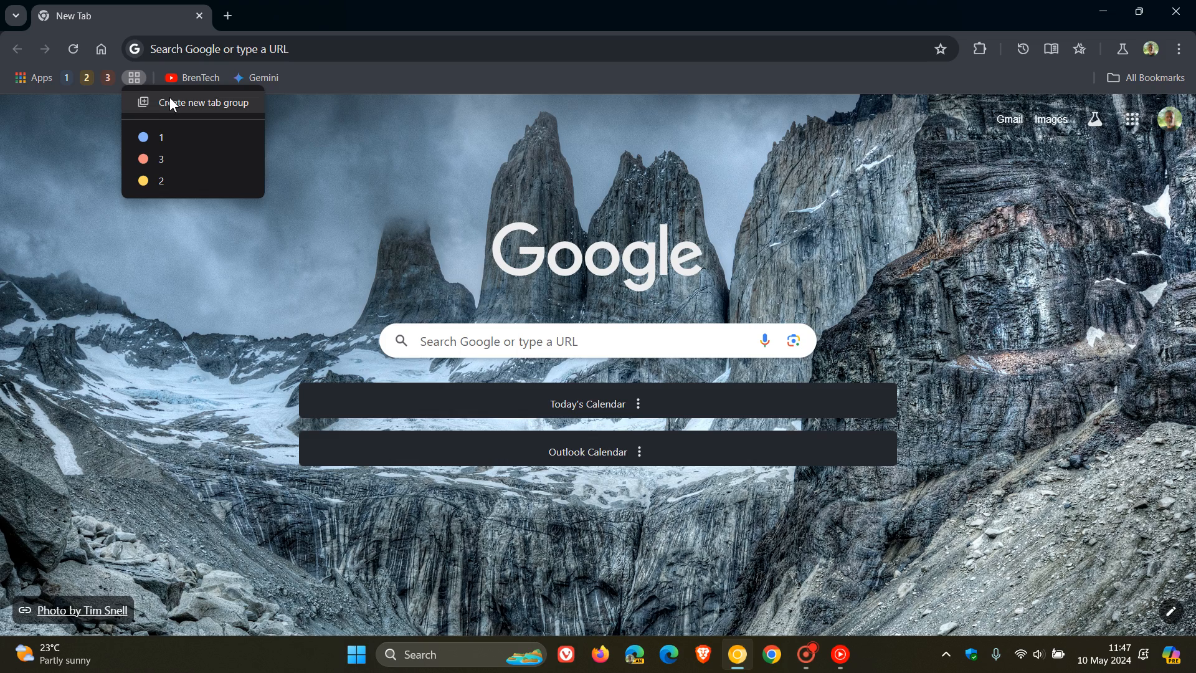
pyautogui.click(201, 102)
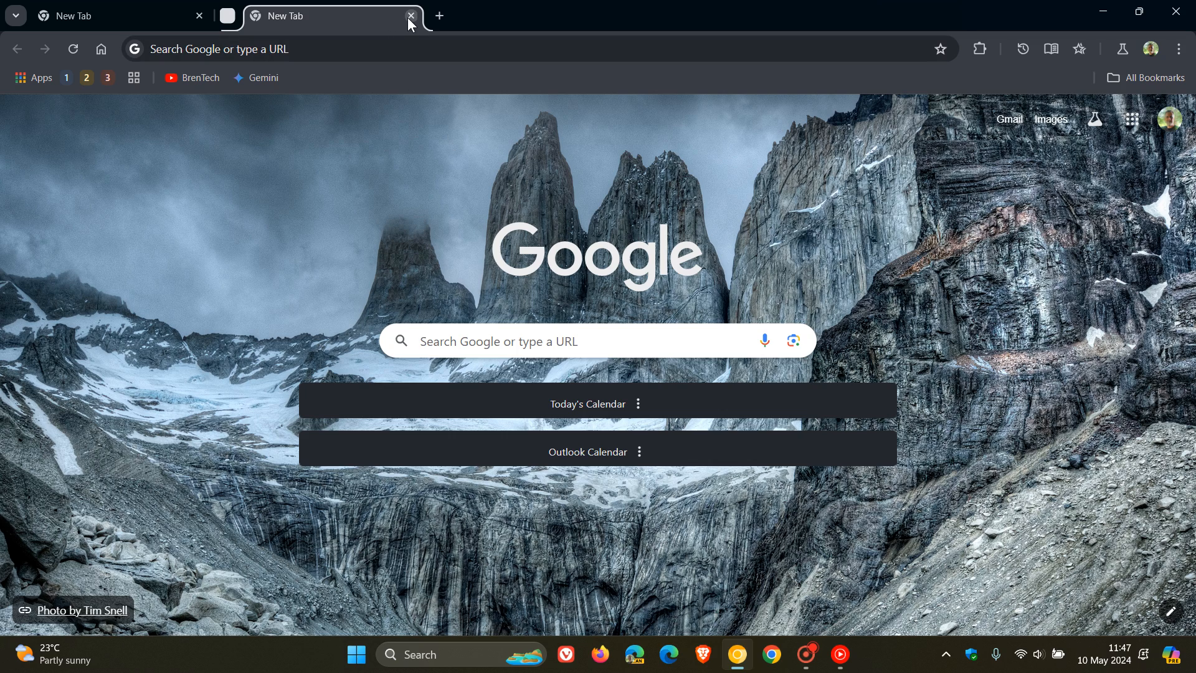
pyautogui.click(410, 16)
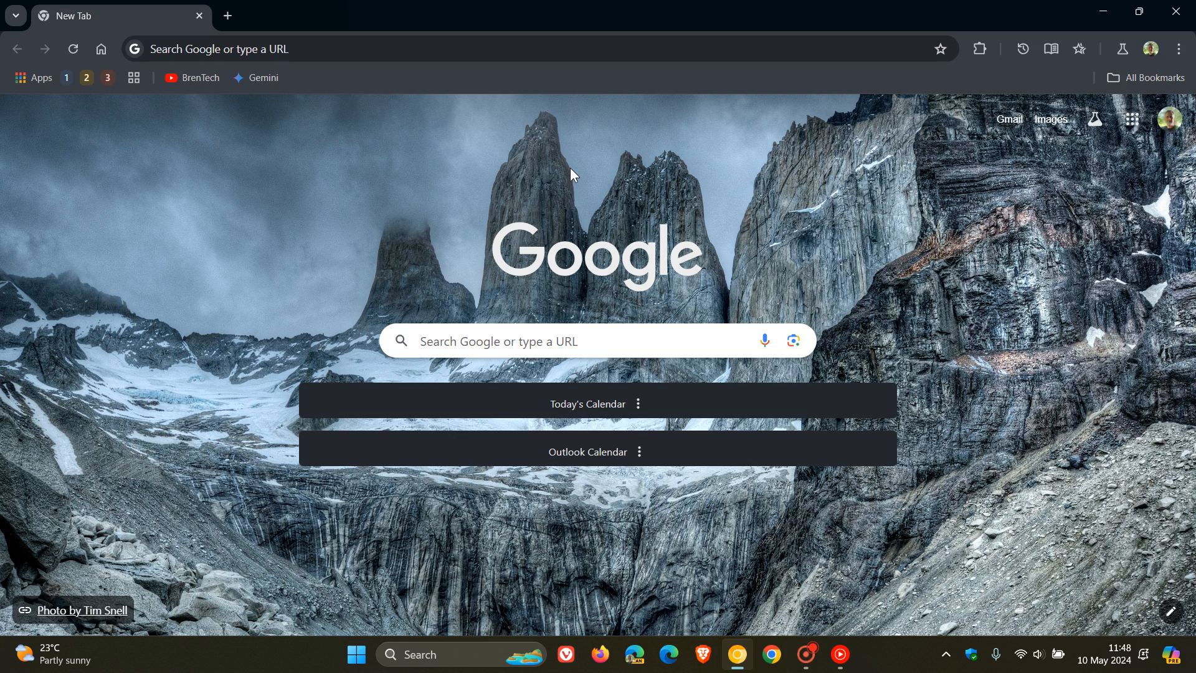
pyautogui.moveTo(241, 251)
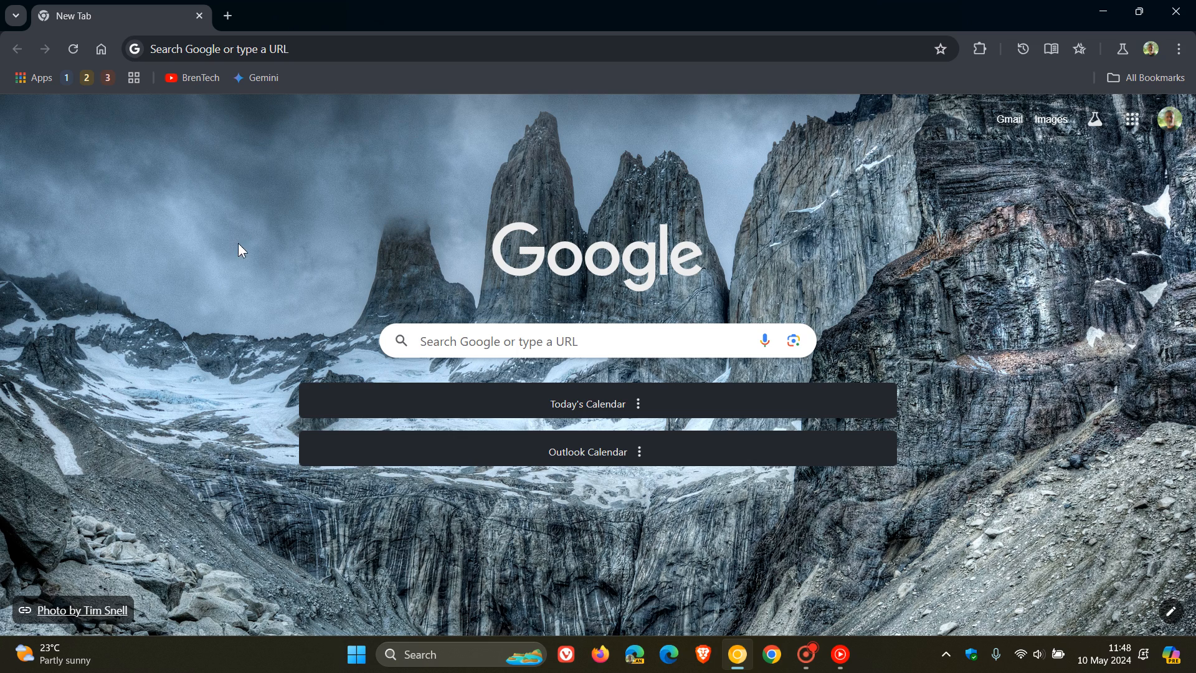
pyautogui.moveTo(133, 77)
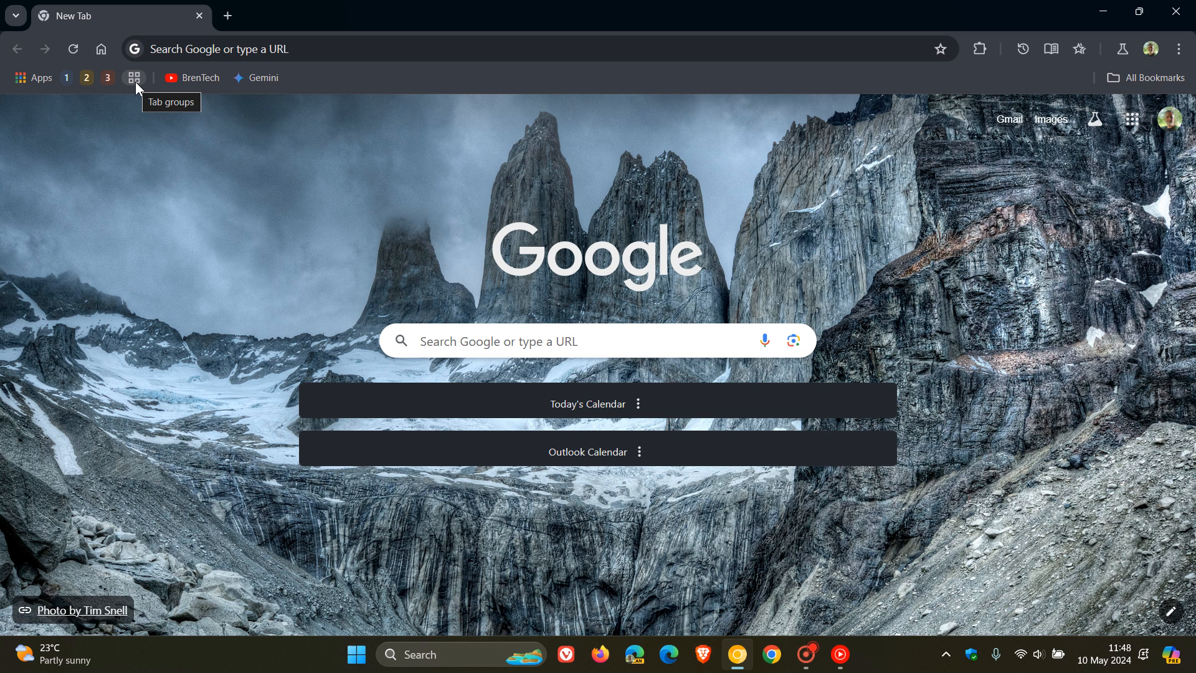
pyautogui.moveTo(987, 251)
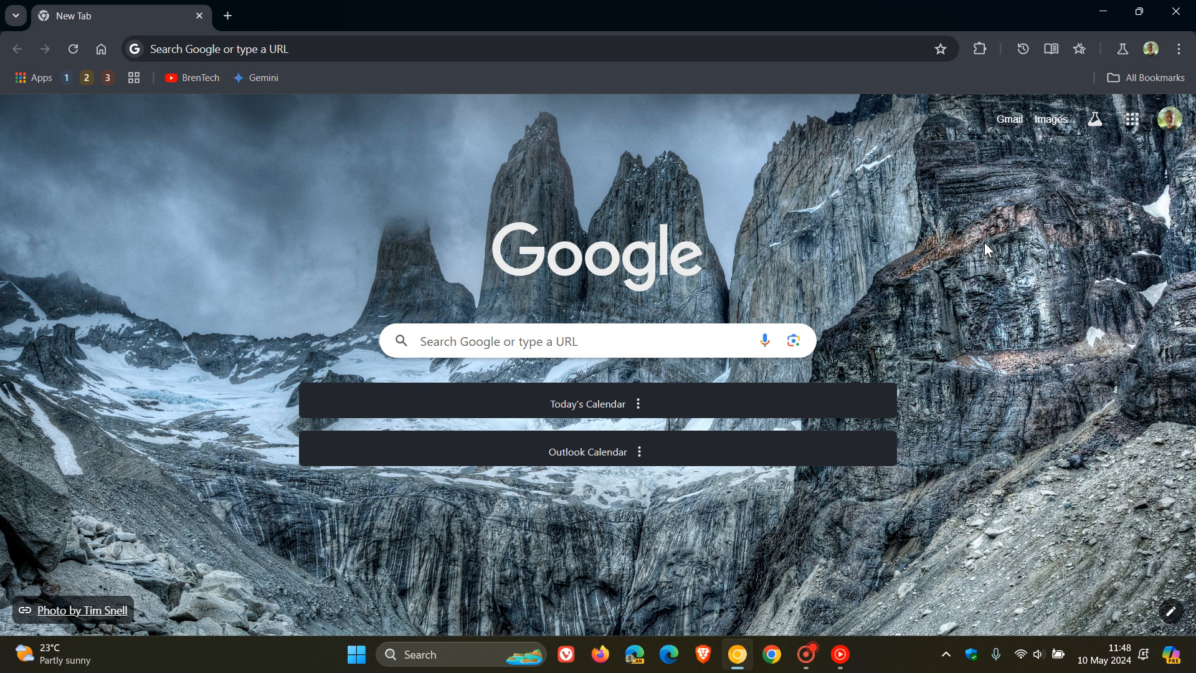
pyautogui.moveTo(1166, 98)
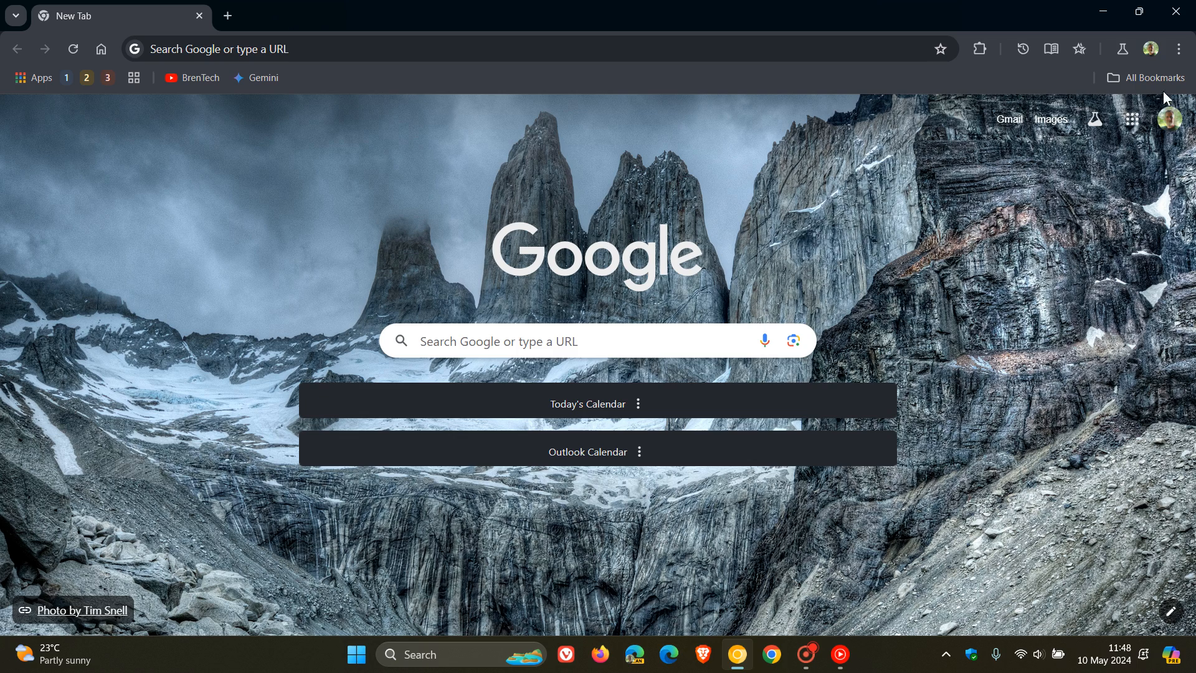
# Switch off 'Show tab groups in bookmarks bar' in Settings > Appearance
pyautogui.click(1179, 49)
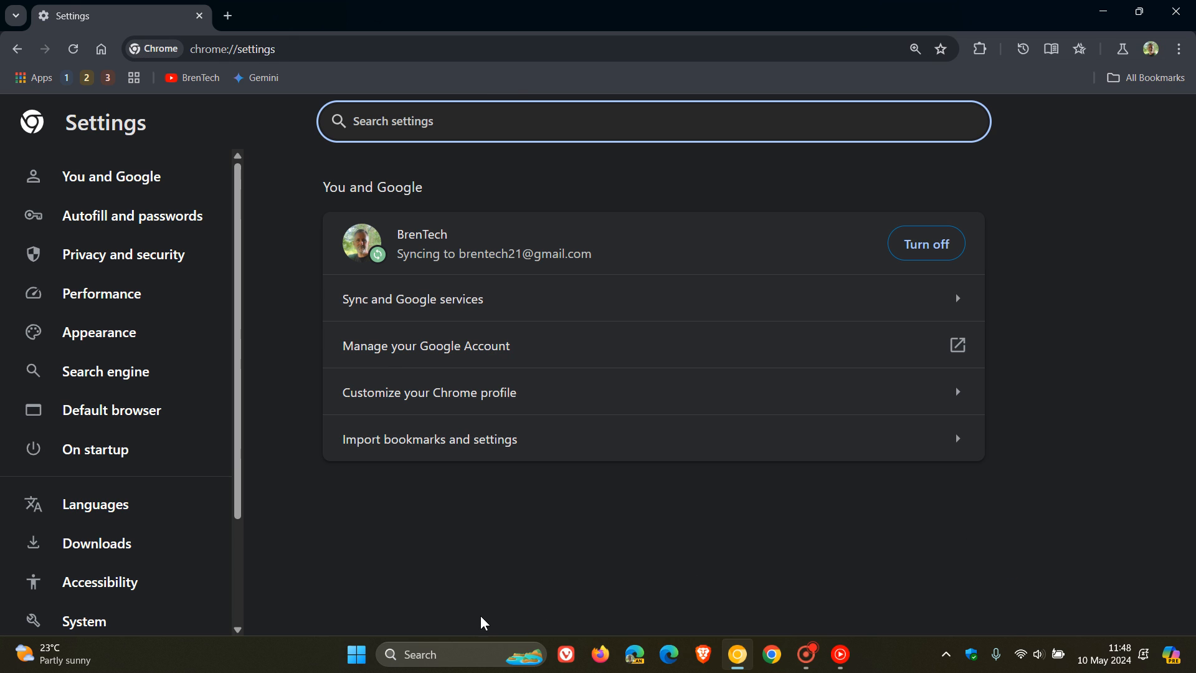
pyautogui.click(98, 332)
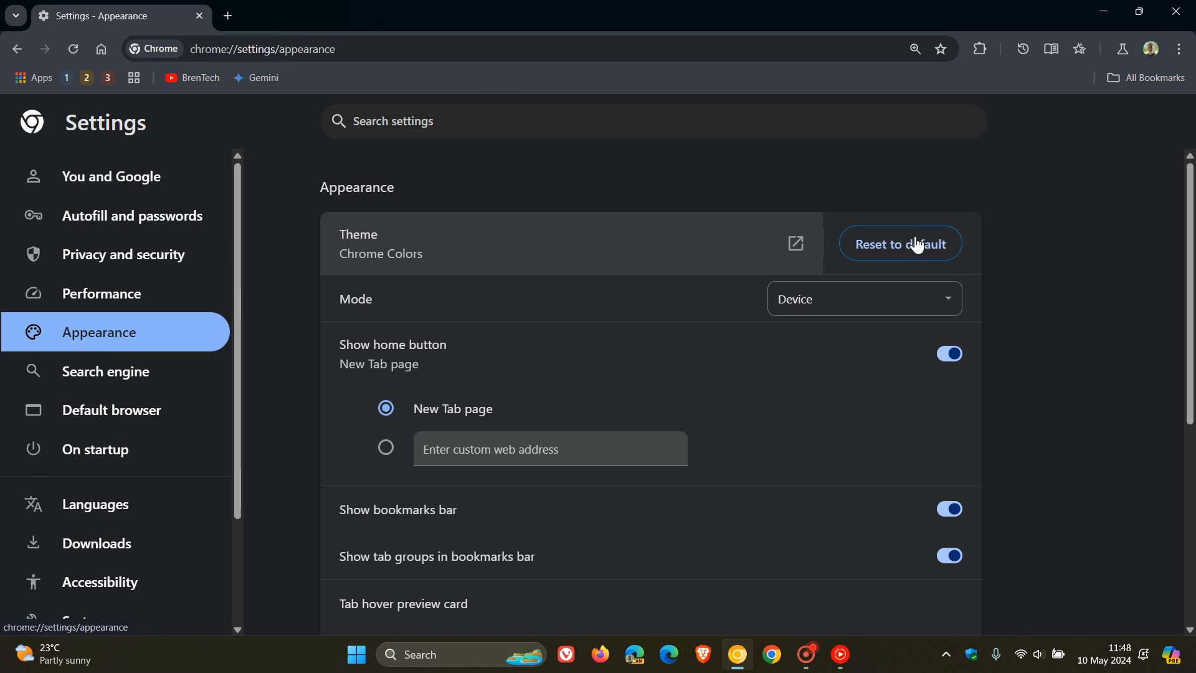
pyautogui.scroll(-3)
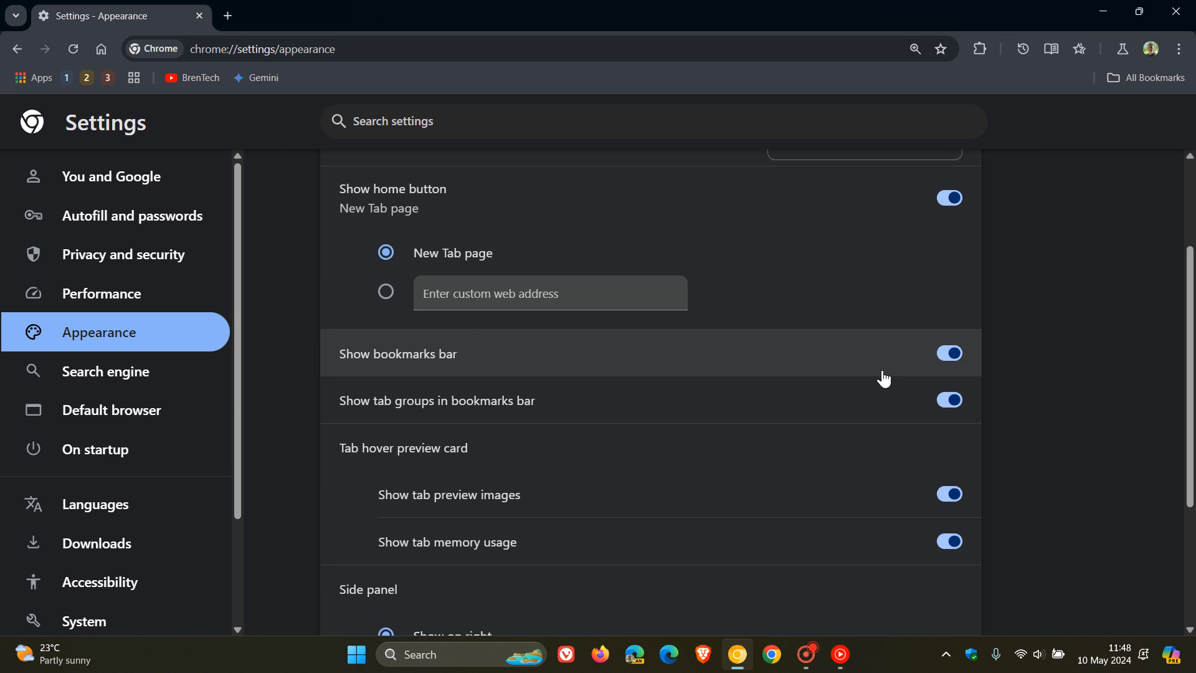
pyautogui.moveTo(564, 356)
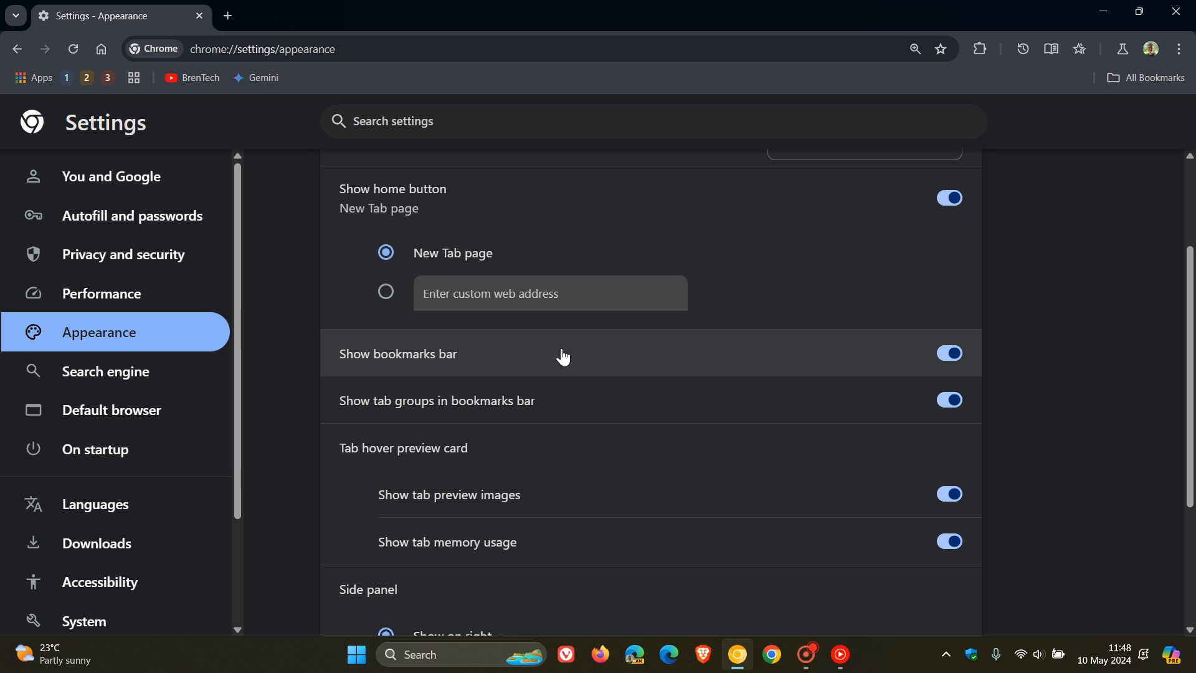
pyautogui.moveTo(431, 425)
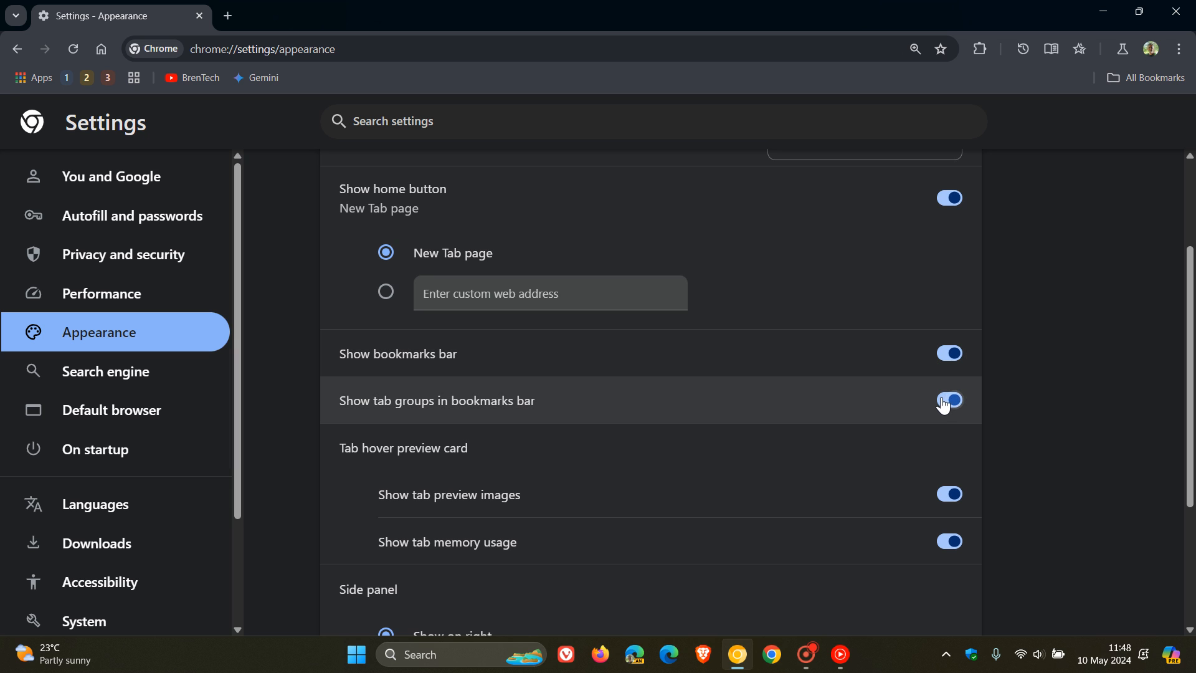
pyautogui.click(949, 400)
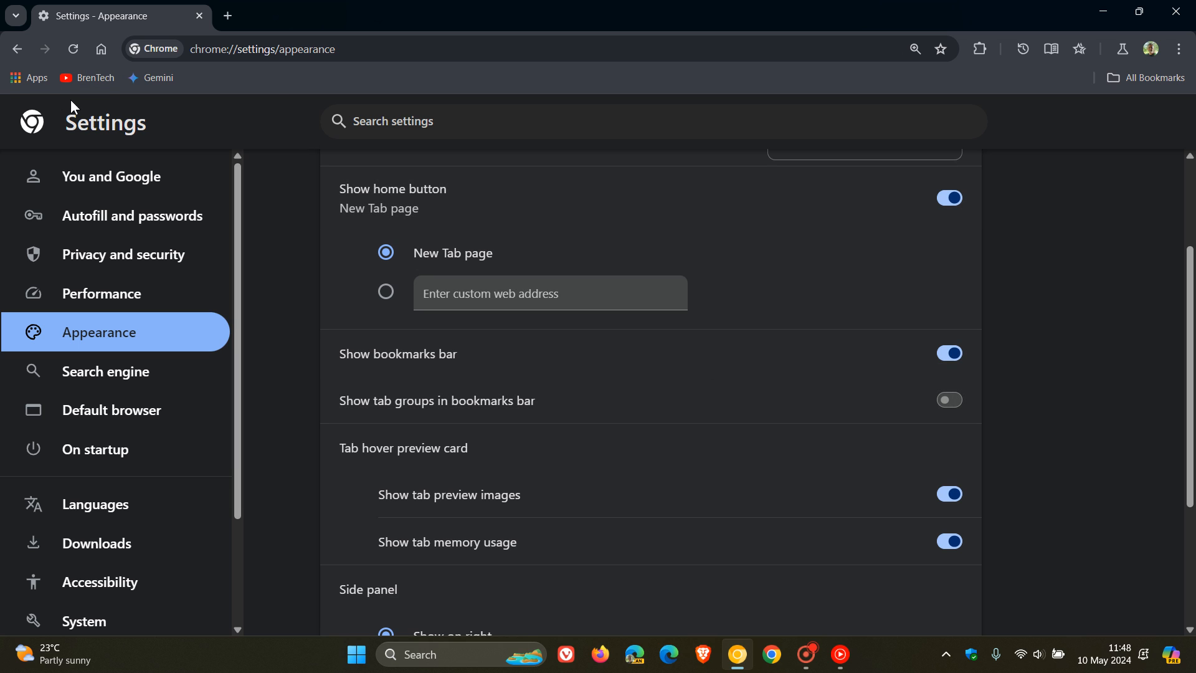
pyautogui.moveTo(1105, 279)
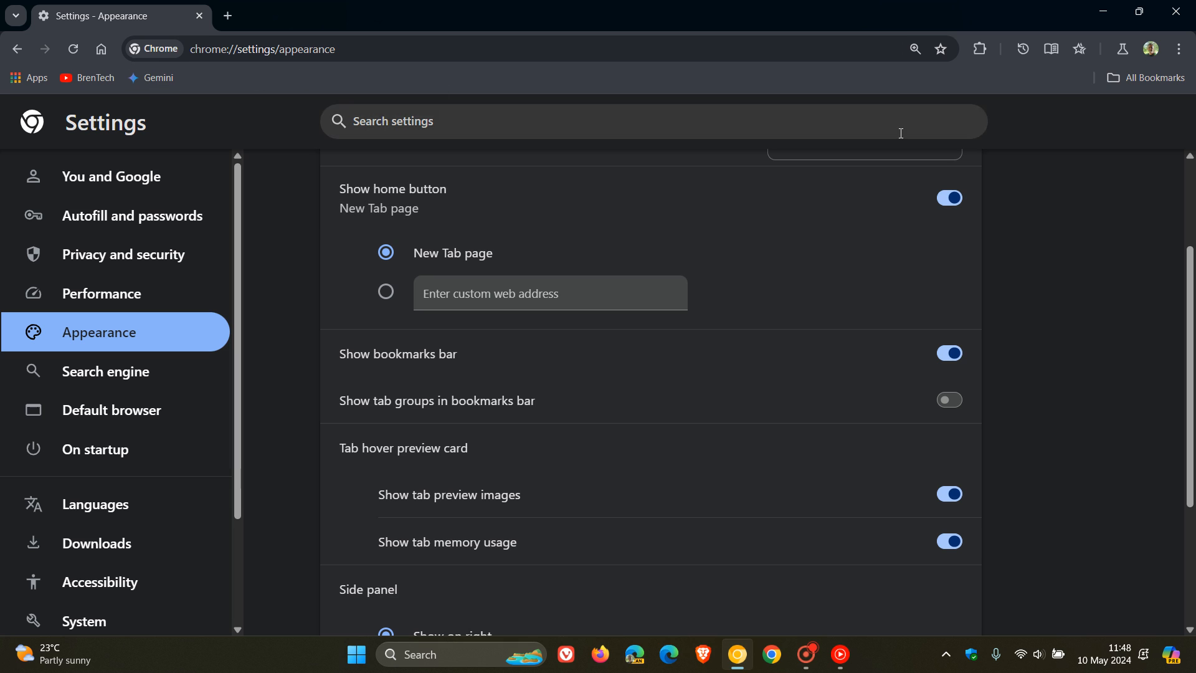
# Open saved tab group 1 from the three-dot menu, then recheck the groups list
pyautogui.click(1176, 48)
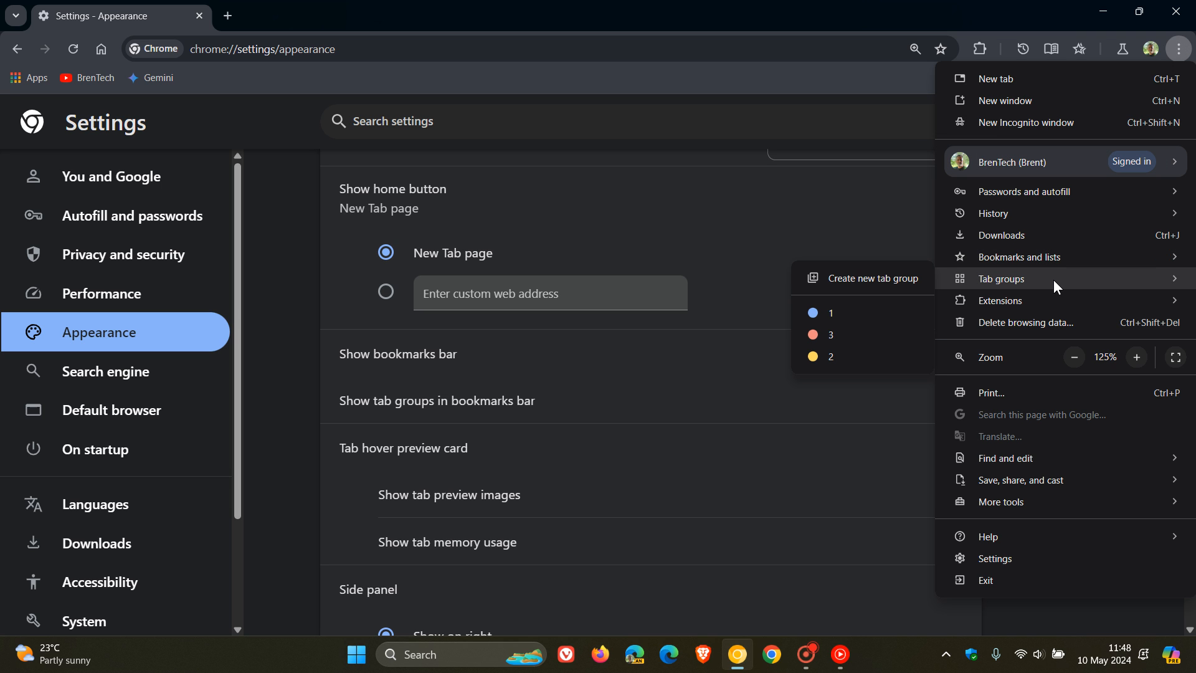
pyautogui.click(995, 77)
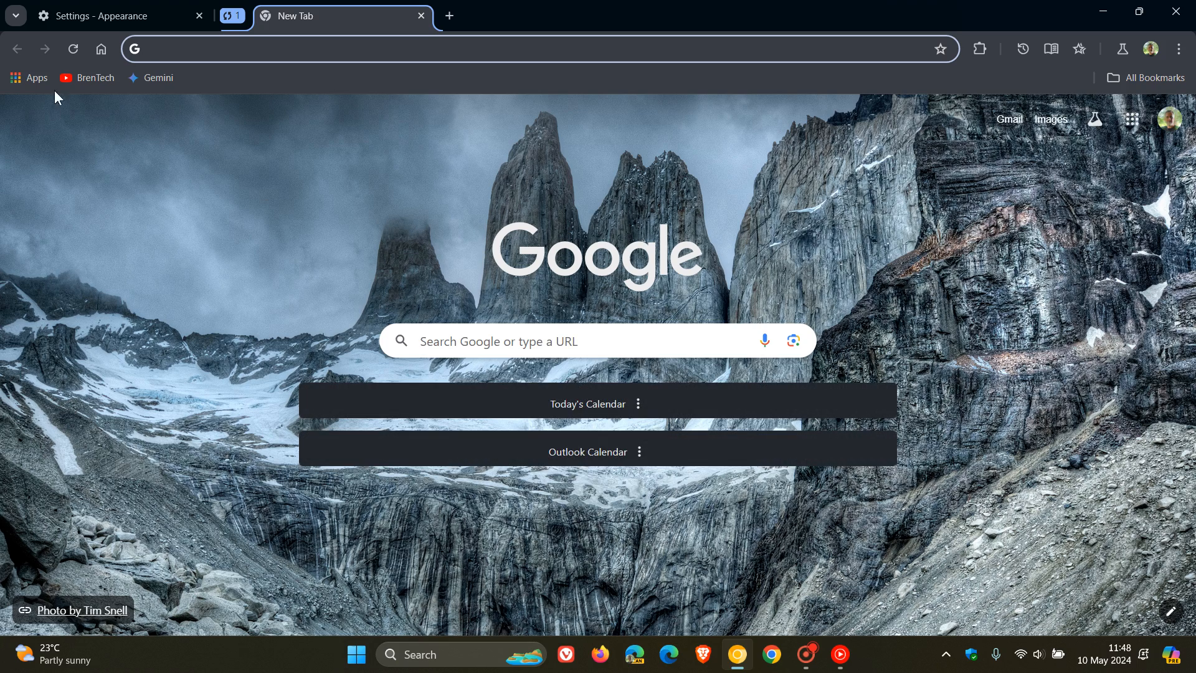
pyautogui.click(1179, 48)
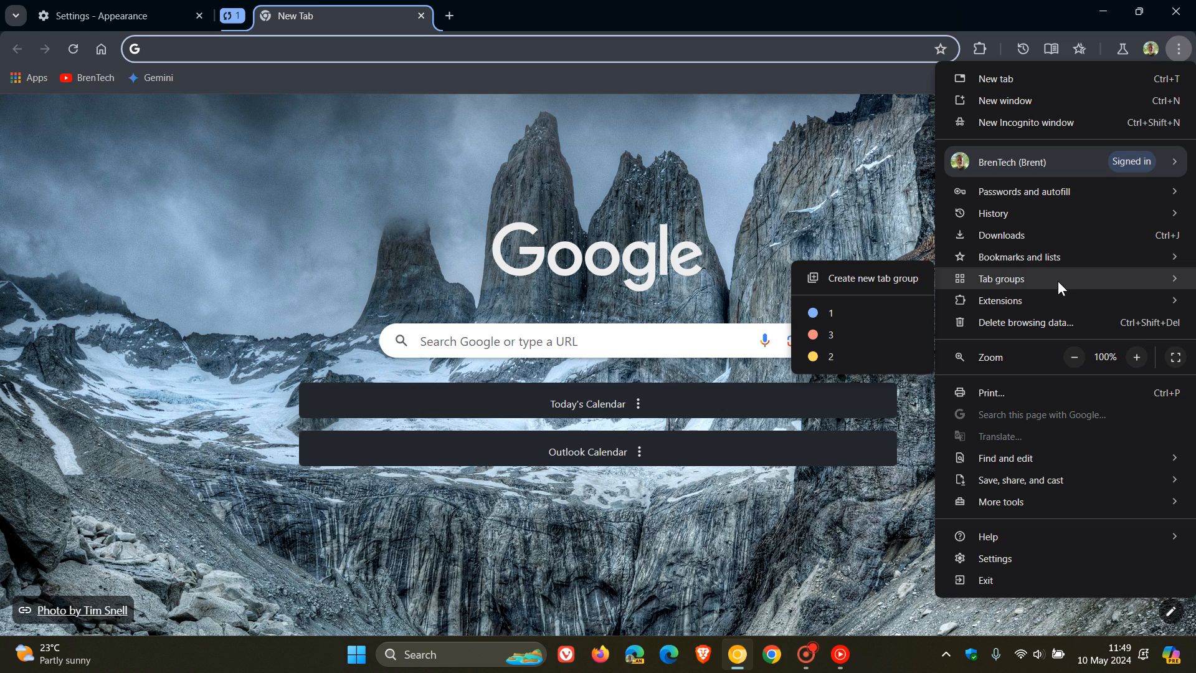
pyautogui.moveTo(779, 210)
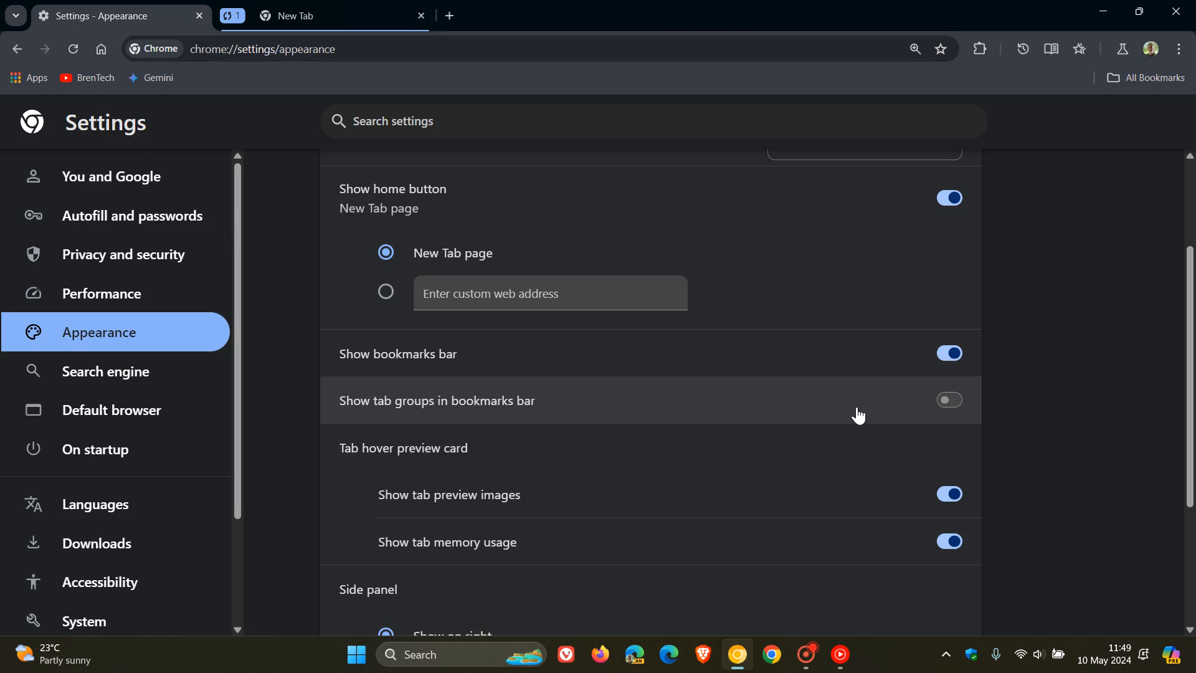
pyautogui.moveTo(139, 75)
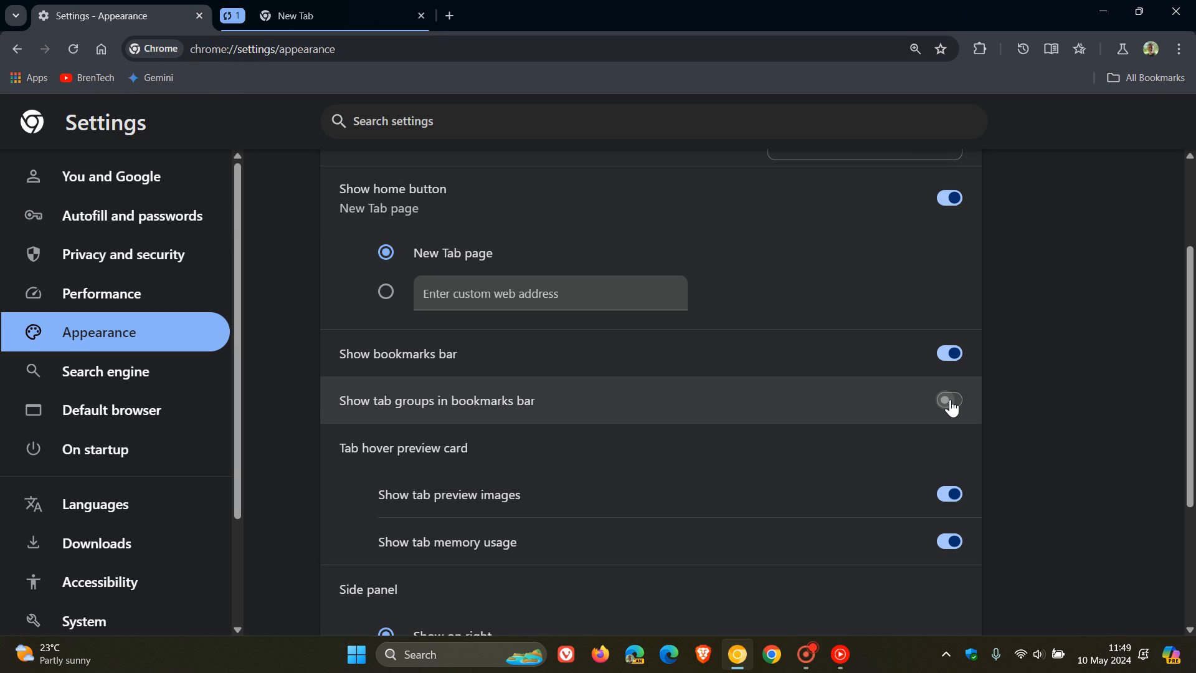
# Re-enable 'Show tab groups in bookmarks bar', close Settings, and check the groups dropdown
pyautogui.click(949, 401)
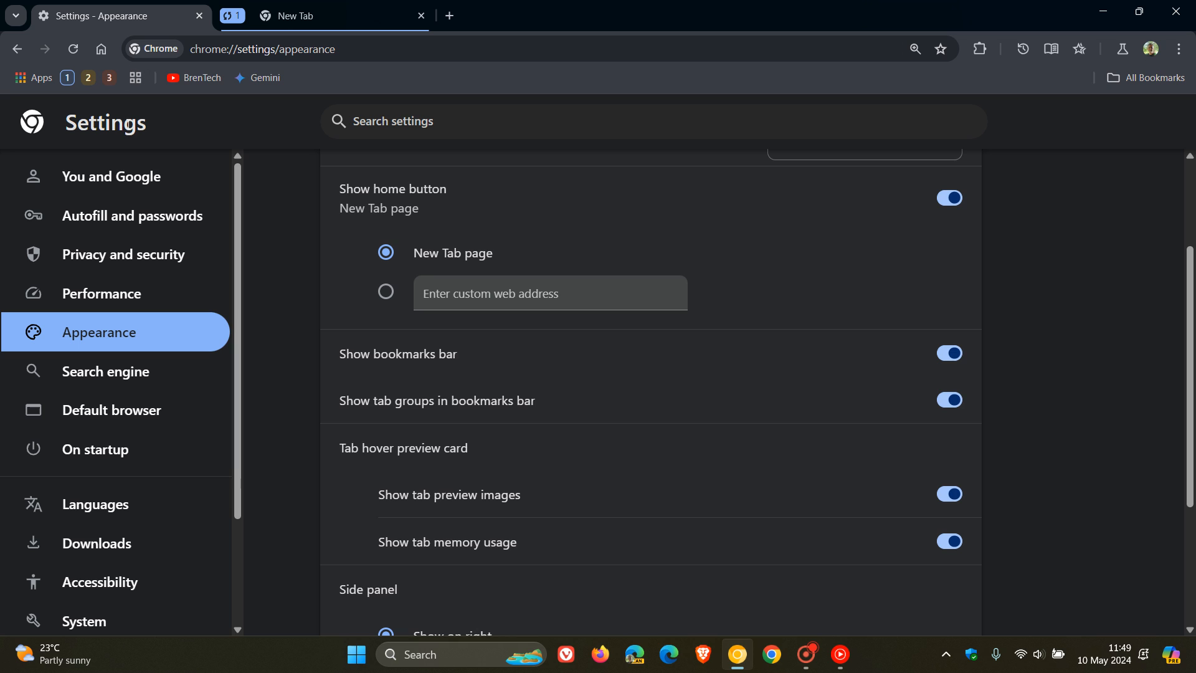
pyautogui.click(135, 78)
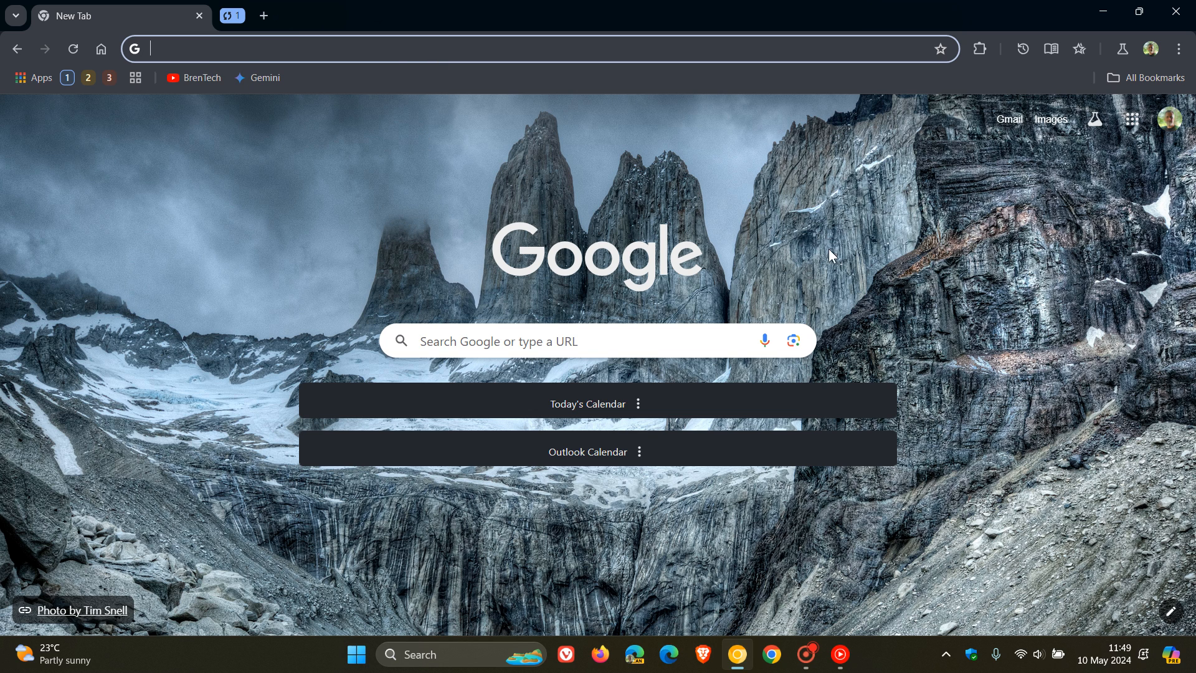
pyautogui.moveTo(873, 246)
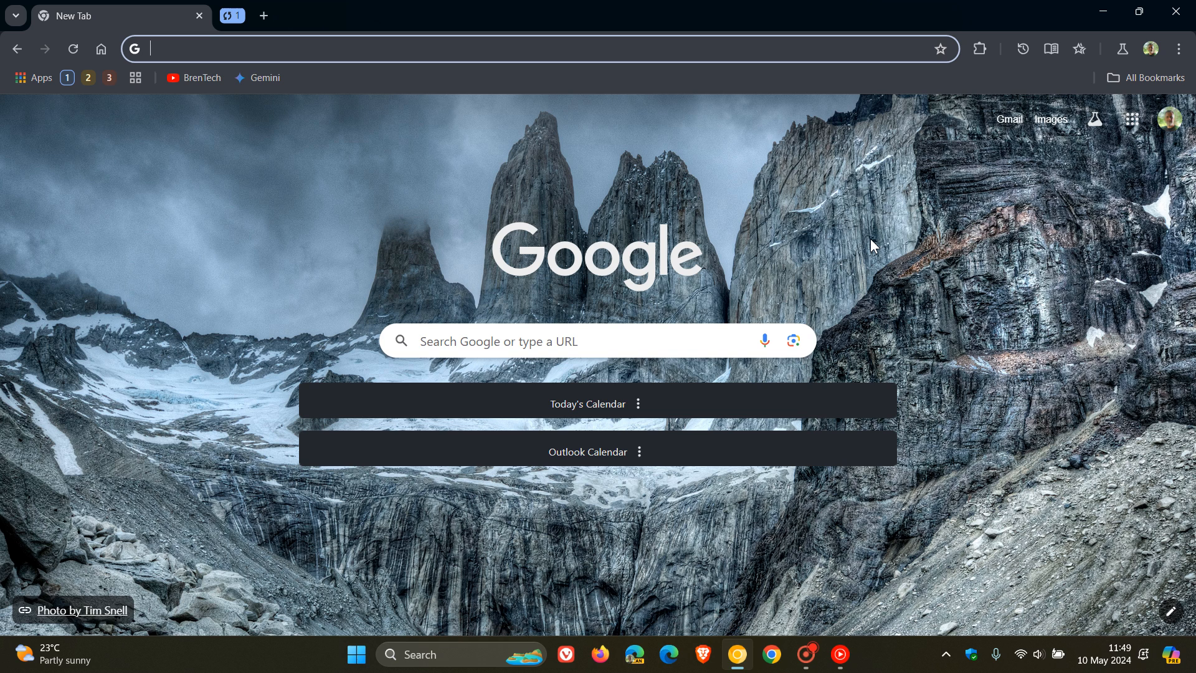
pyautogui.moveTo(815, 251)
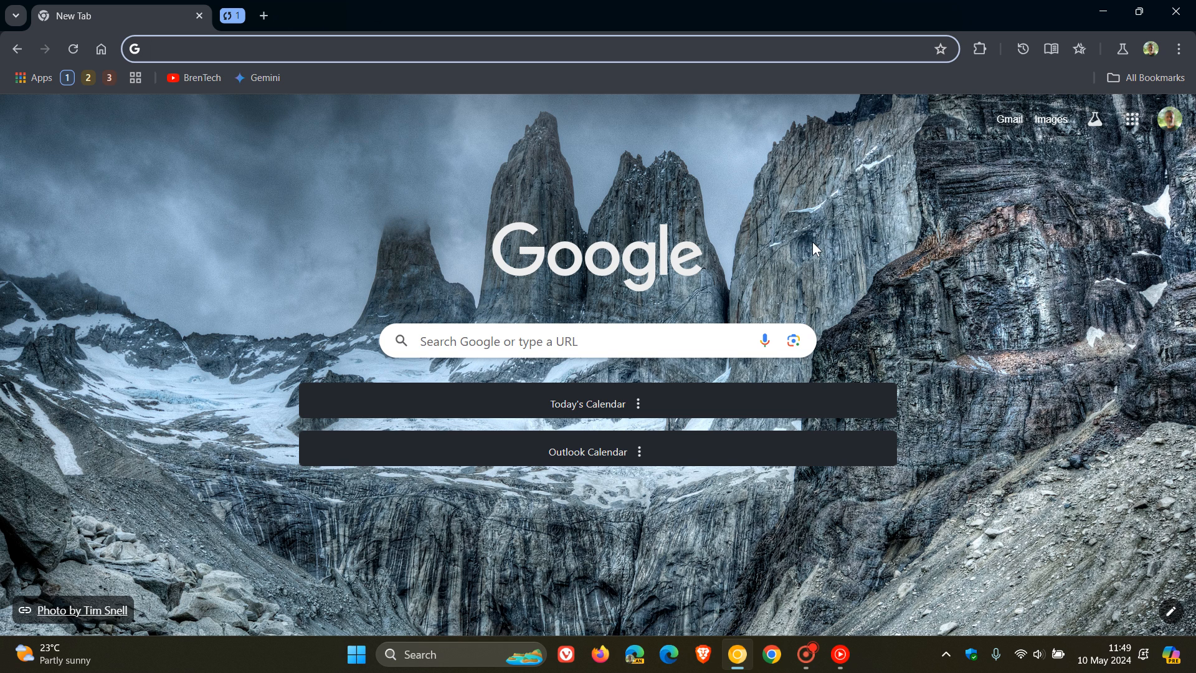
pyautogui.click(135, 78)
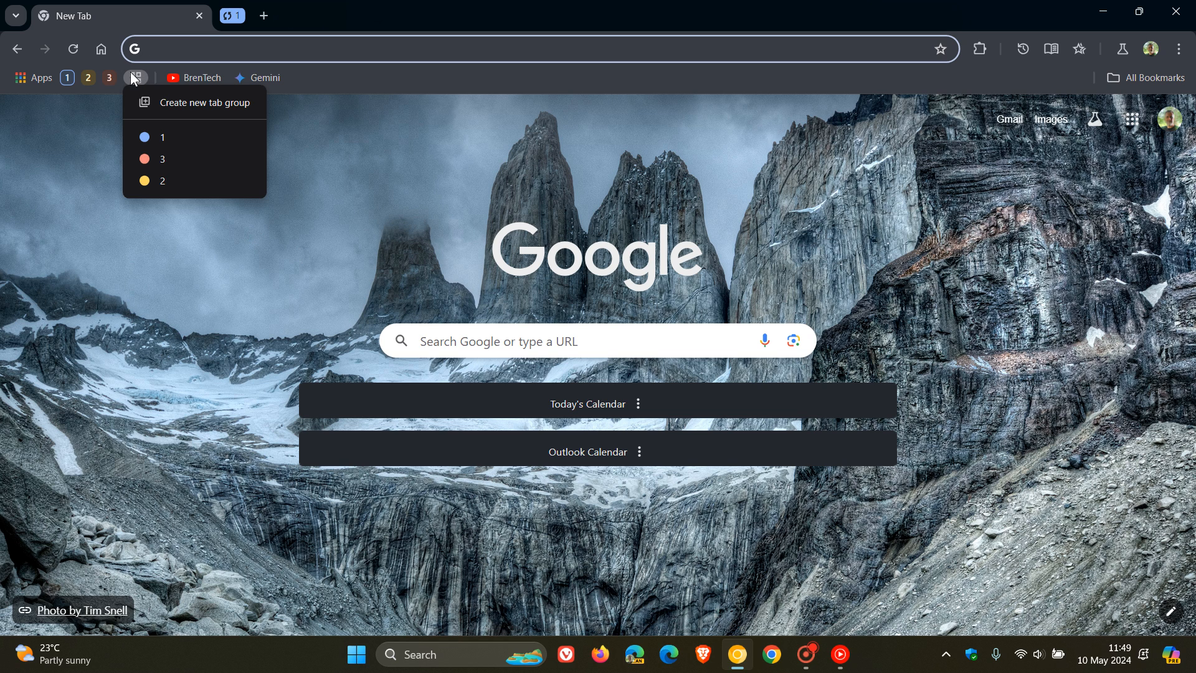
pyautogui.click(986, 211)
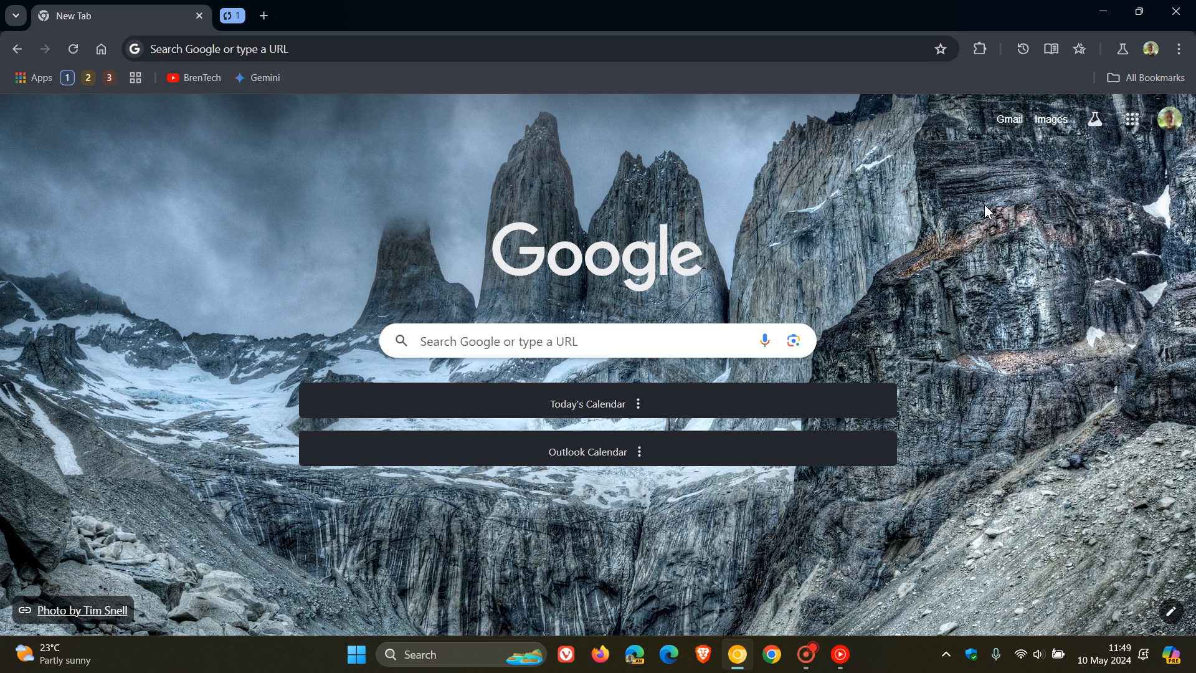